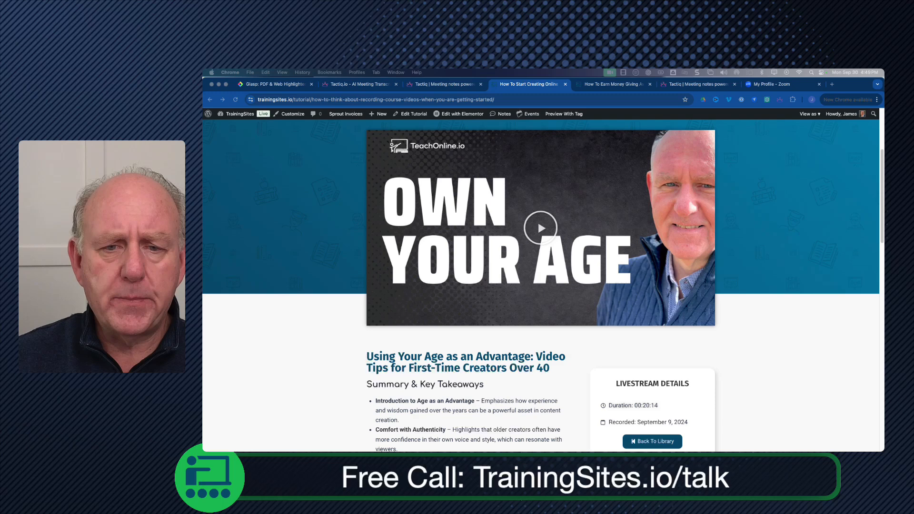
Step: Switch from the tutorial summary page to the Tactiq.io homepage tab
{"action": "left_click", "coordinate": [359, 84]}
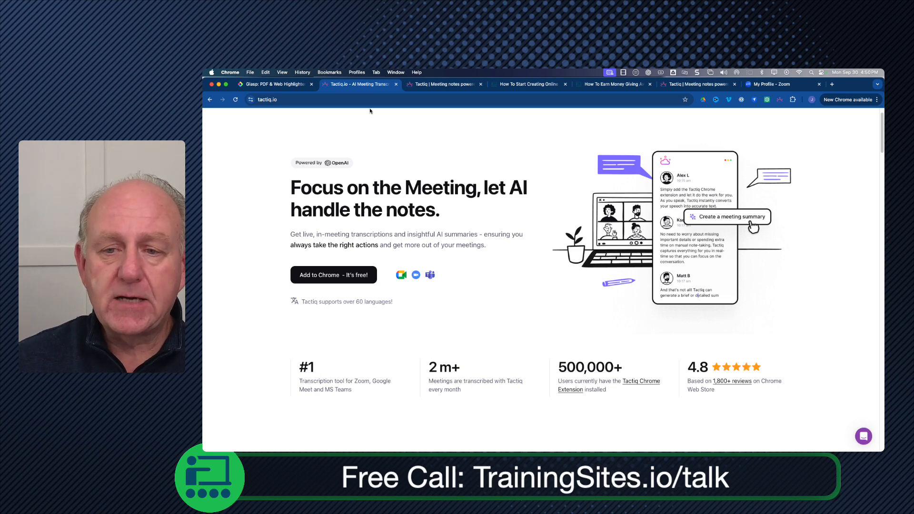
Step: Scroll through Integrations: Google Meet, Teams, Zoom, Zapier, Google Calendar, storage and CRM apps
{"action": "left_click", "coordinate": [442, 84]}
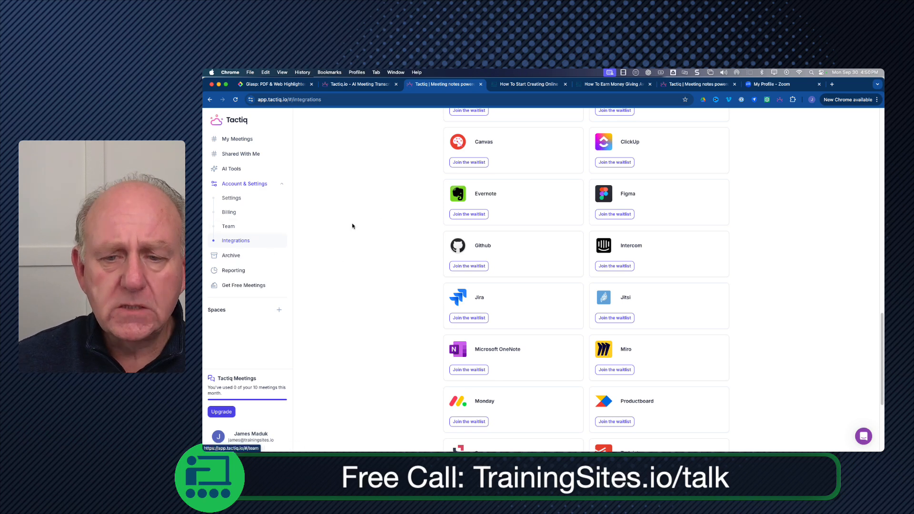
{"action": "scroll", "scroll_direction": "up", "scroll_amount": 3}
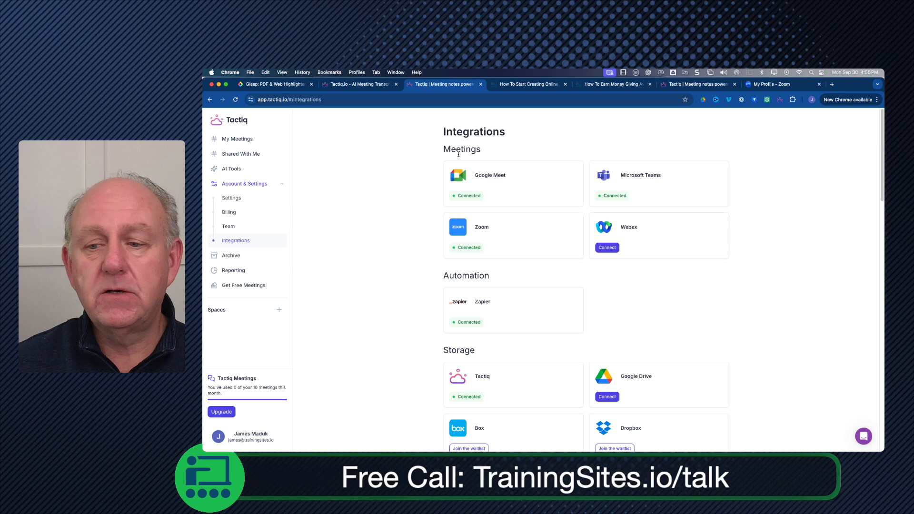
{"action": "mouse_move", "coordinate": [656, 186]}
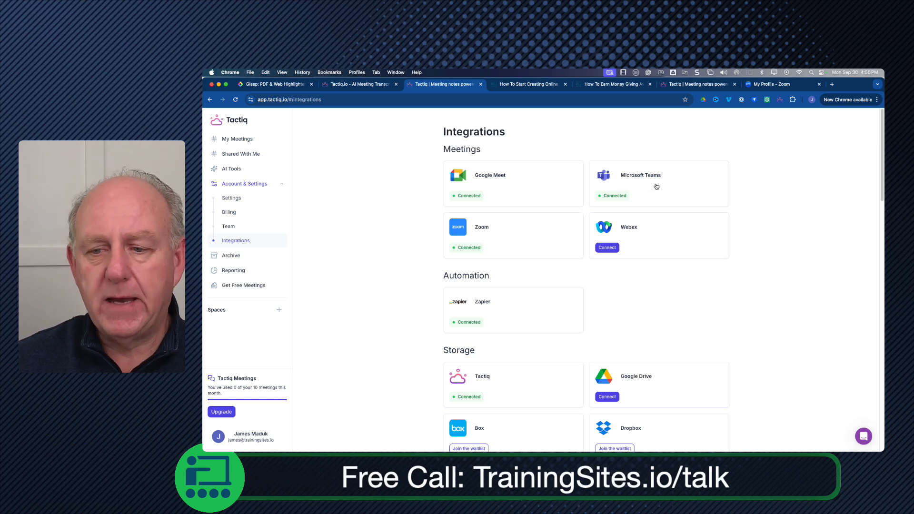
{"action": "mouse_move", "coordinate": [471, 228]}
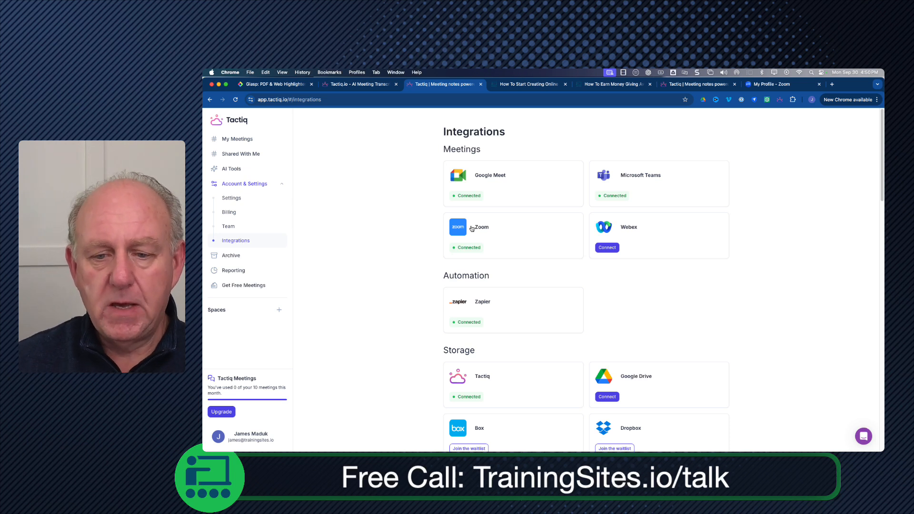
{"action": "mouse_move", "coordinate": [640, 228]}
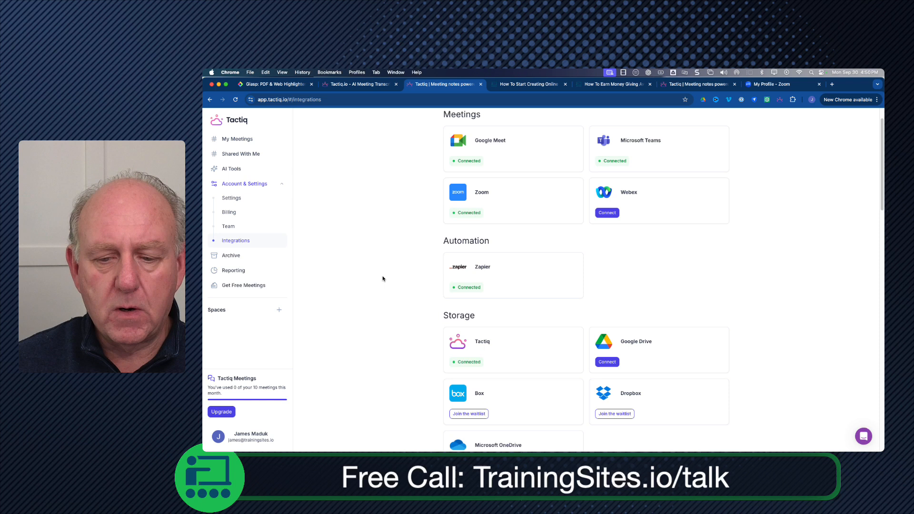
{"action": "scroll", "scroll_direction": "down", "scroll_amount": 3}
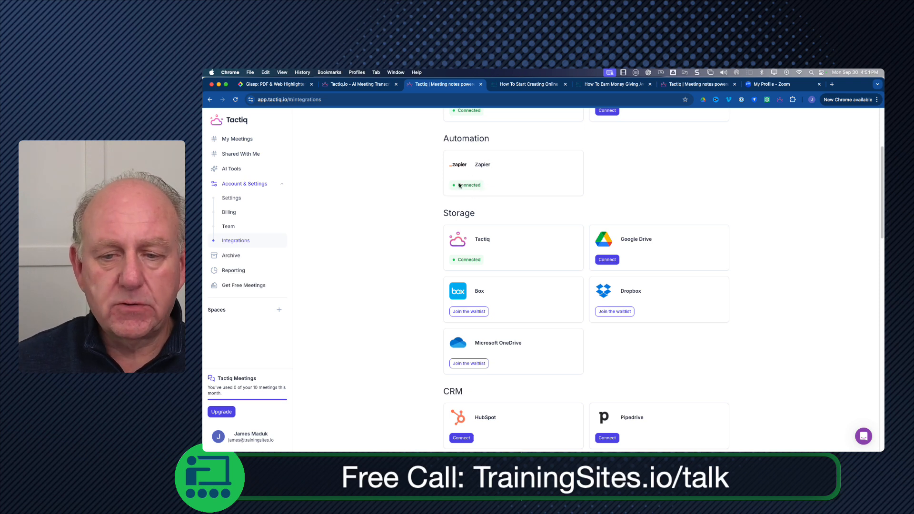
{"action": "scroll", "scroll_direction": "down", "scroll_amount": 3}
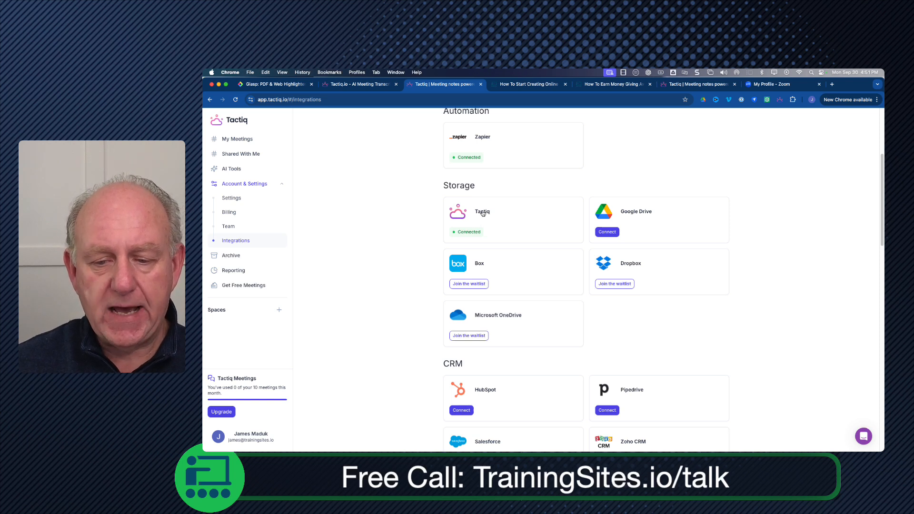
{"action": "scroll", "scroll_direction": "down", "scroll_amount": 3}
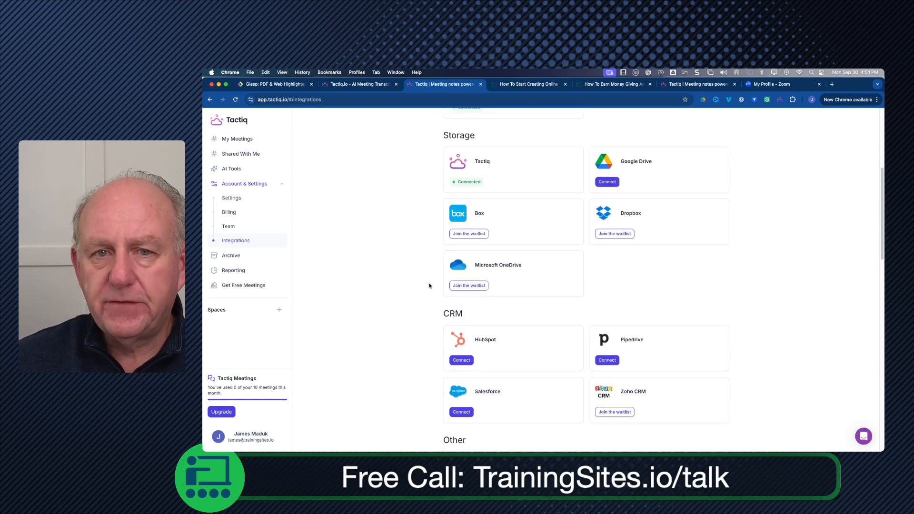
{"action": "scroll", "scroll_direction": "down", "scroll_amount": 3}
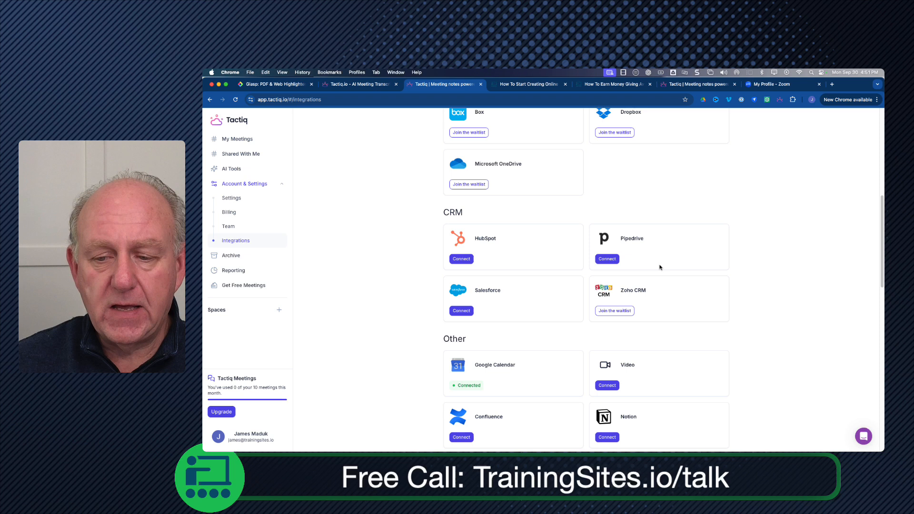
{"action": "mouse_move", "coordinate": [394, 268]}
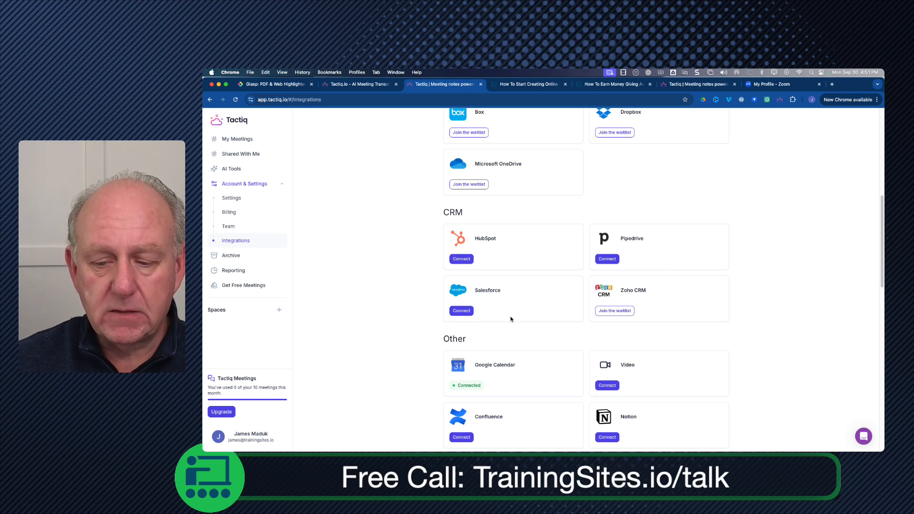
{"action": "scroll", "scroll_direction": "down", "scroll_amount": 3}
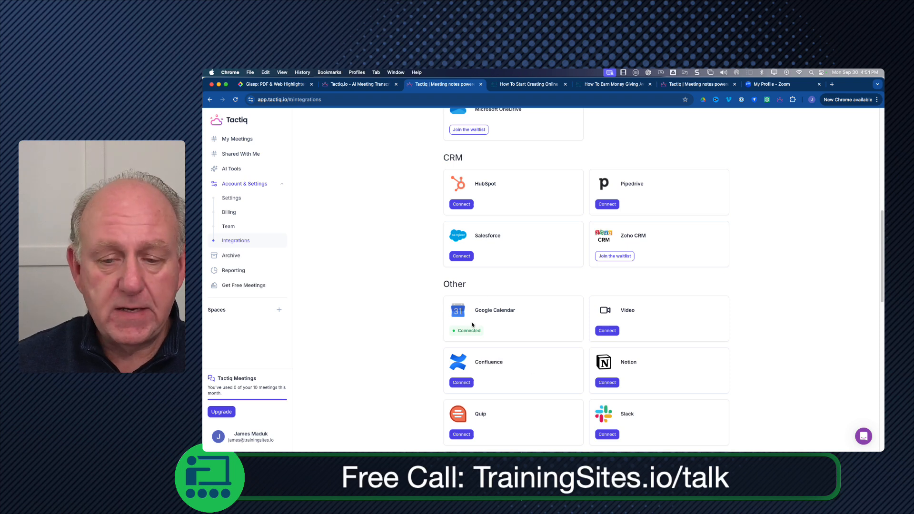
{"action": "mouse_move", "coordinate": [515, 313]}
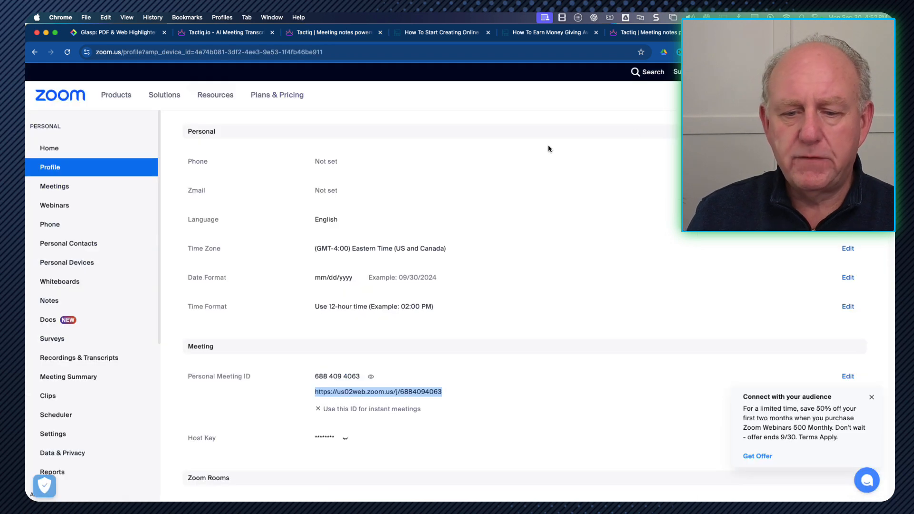
{"action": "mouse_move", "coordinate": [274, 141]}
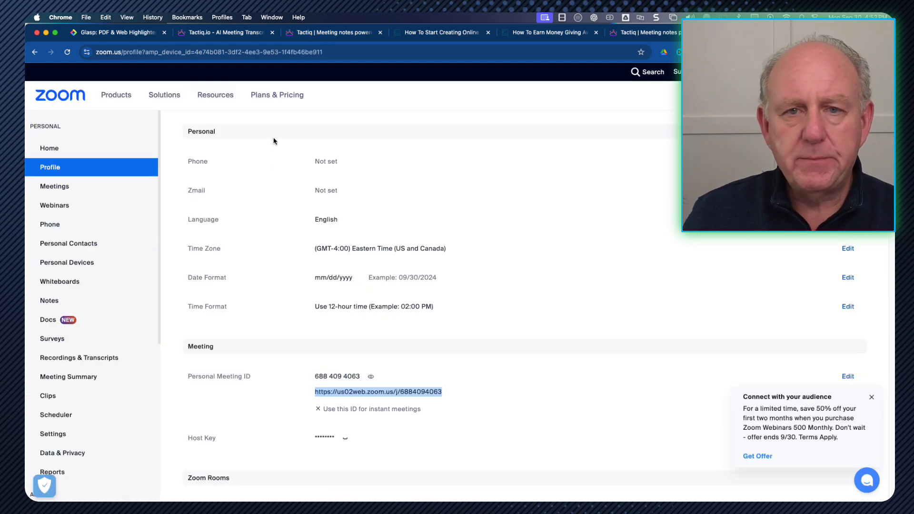
Step: Scroll to the Meeting section and bring up options for the Personal Meeting ID link
{"action": "scroll", "scroll_direction": "down", "scroll_amount": 3}
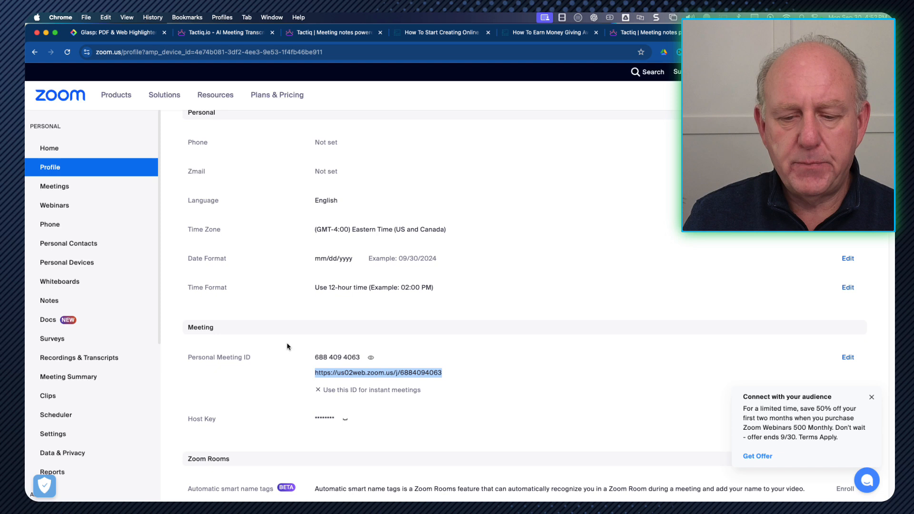
{"action": "mouse_move", "coordinate": [373, 378]}
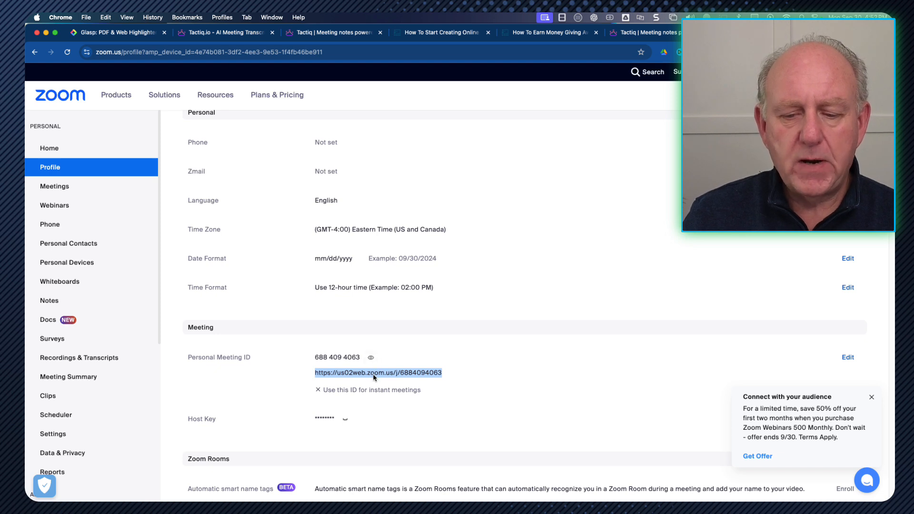
{"action": "right_click", "coordinate": [377, 372]}
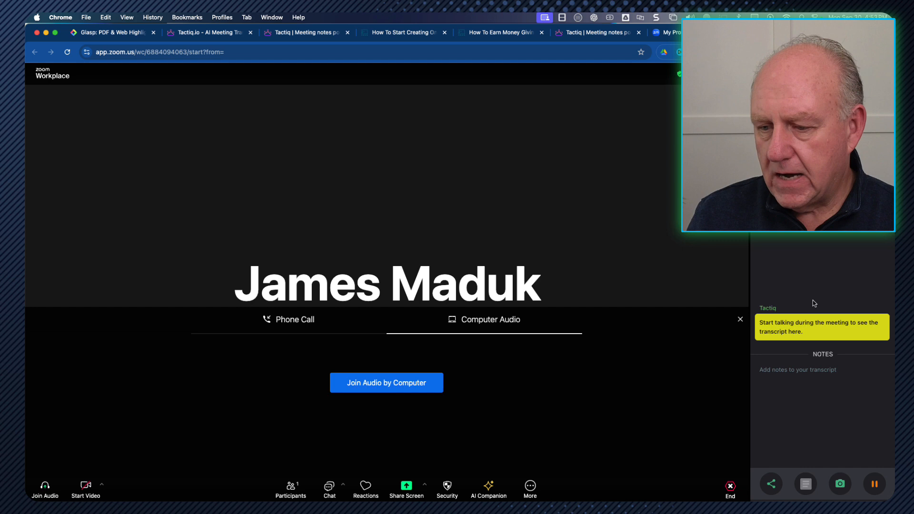
{"action": "mouse_move", "coordinate": [774, 307]}
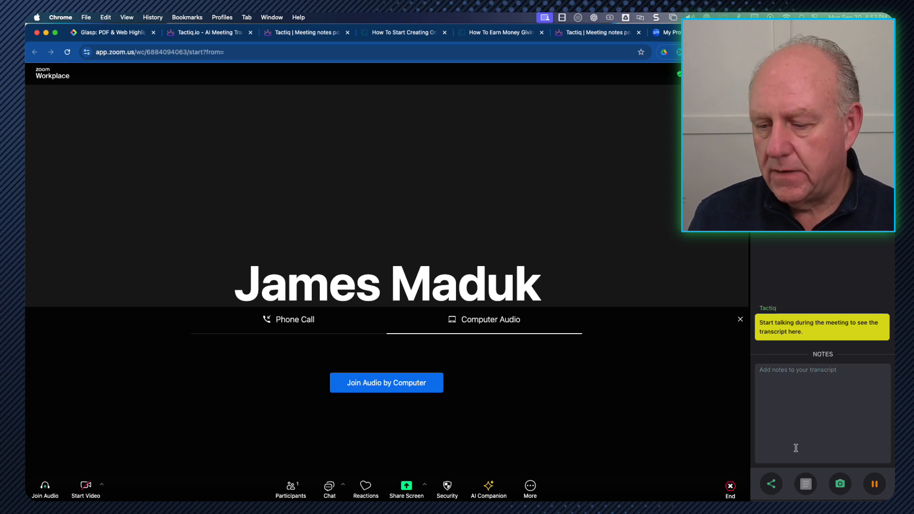
{"action": "mouse_move", "coordinate": [839, 484]}
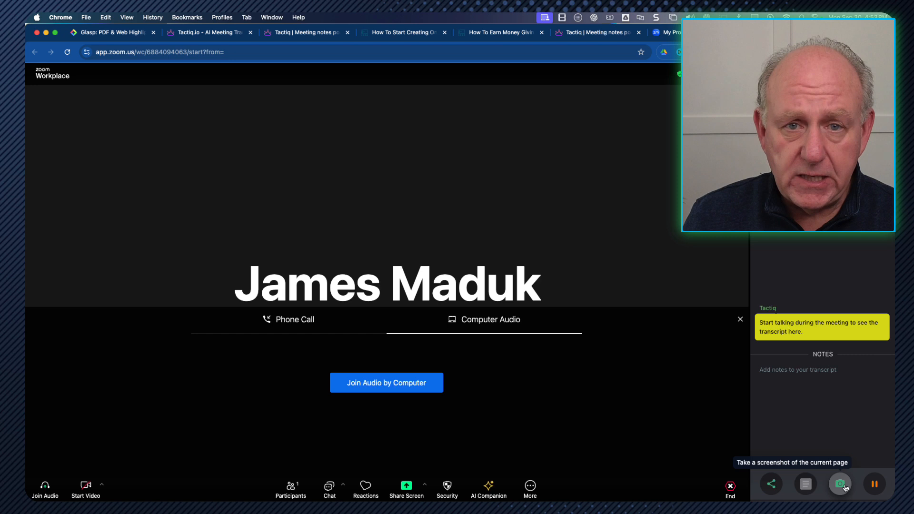
{"action": "mouse_move", "coordinate": [770, 483]}
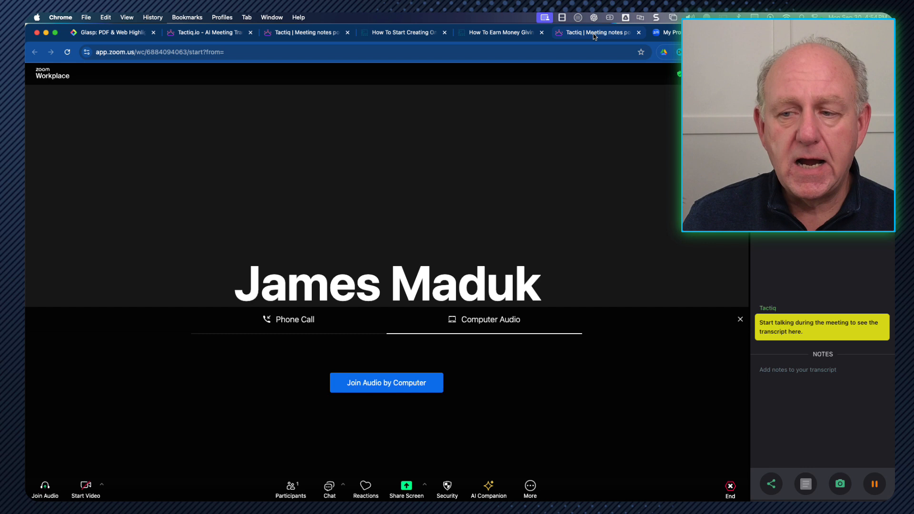
{"action": "mouse_move", "coordinate": [594, 33]}
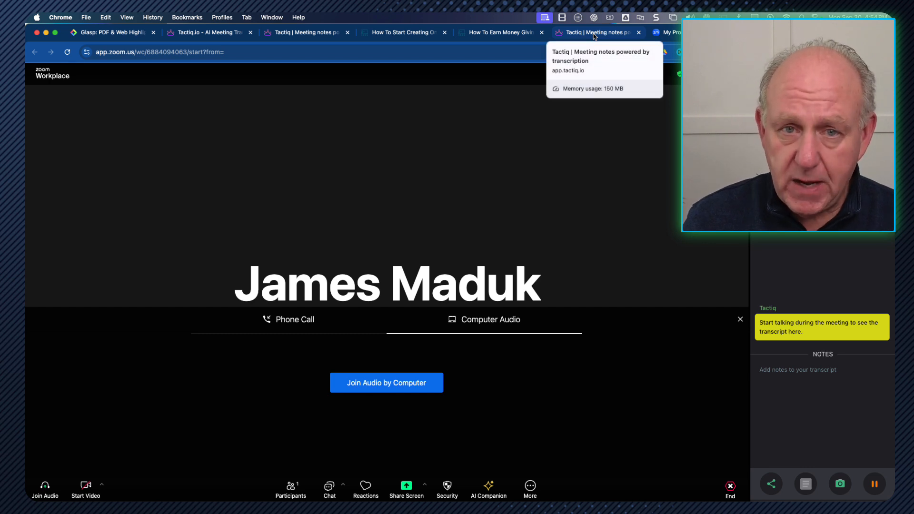
Step: Switch from the Zoom meeting window to the Tactiq | Meeting notes tab
{"action": "left_click", "coordinate": [594, 32]}
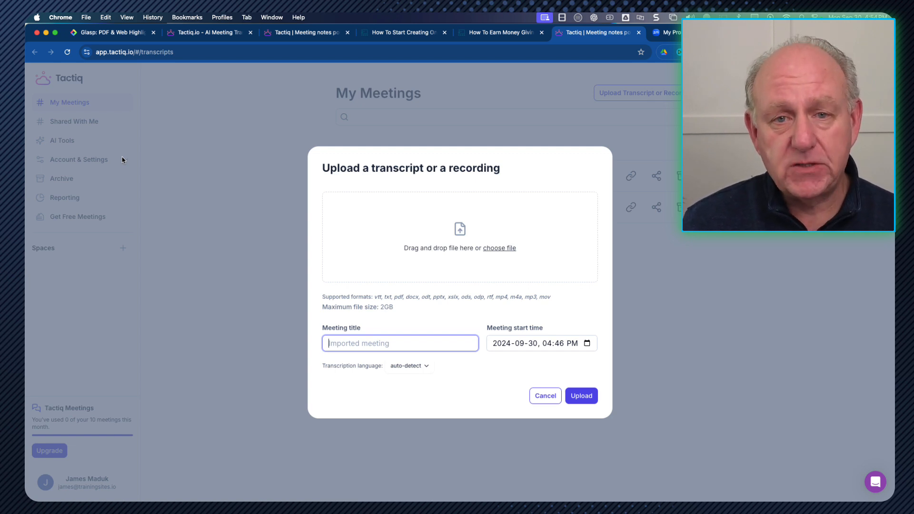
{"action": "mouse_move", "coordinate": [154, 82]}
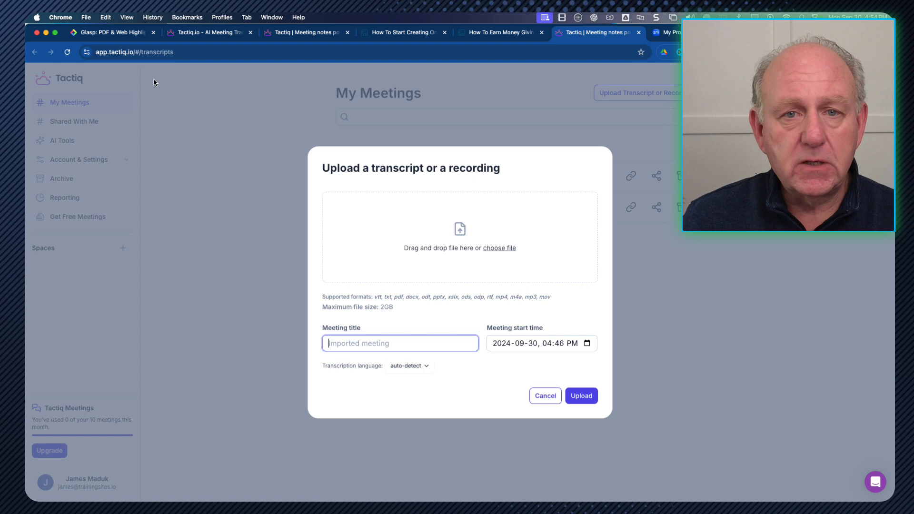
{"action": "mouse_move", "coordinate": [444, 220]}
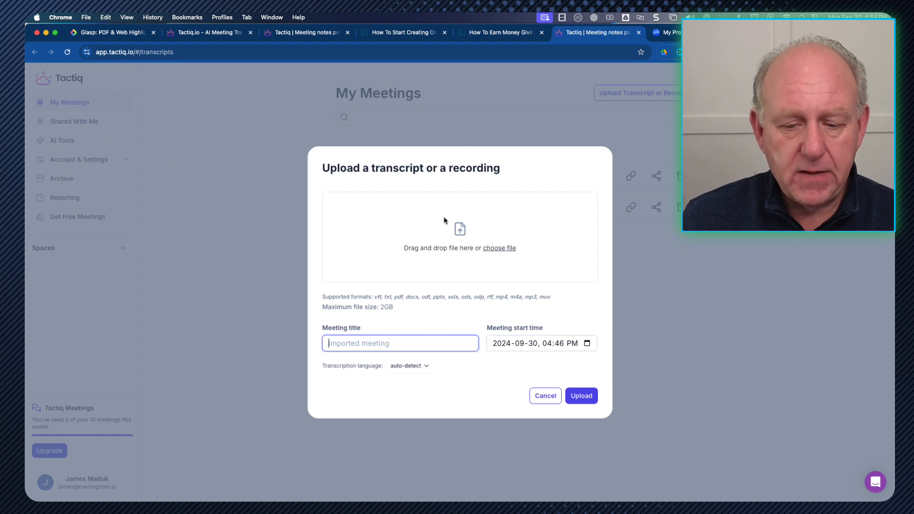
{"action": "mouse_move", "coordinate": [510, 244]}
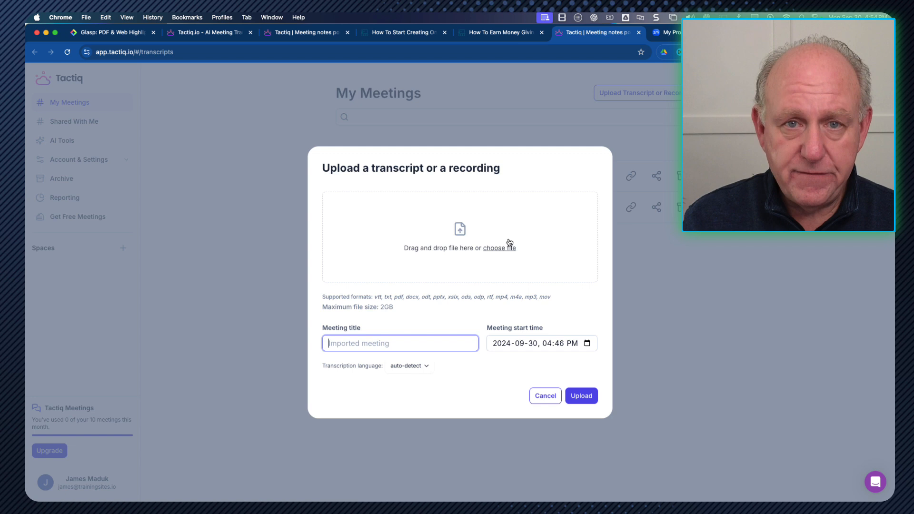
{"action": "mouse_move", "coordinate": [508, 242]}
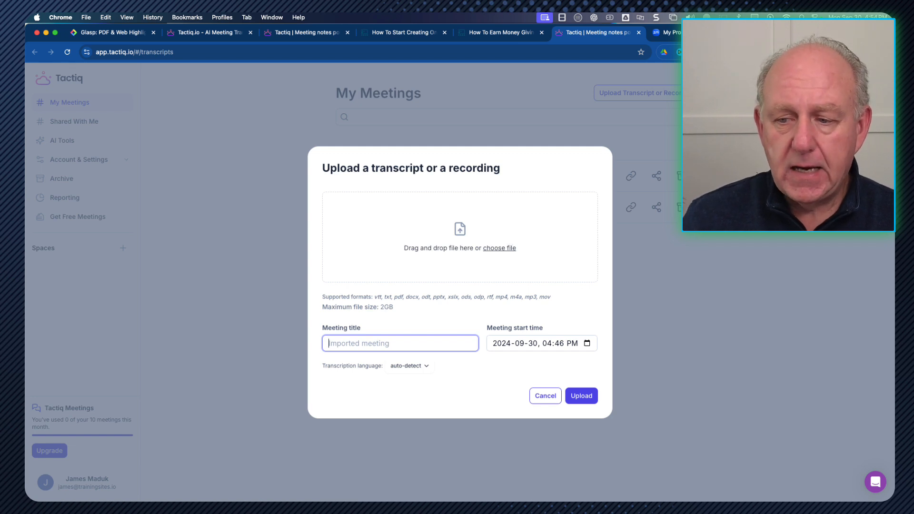
Step: Cancel the 'Upload a transcript or a recording' dialog, returning to My Meetings
{"action": "left_click", "coordinate": [544, 395]}
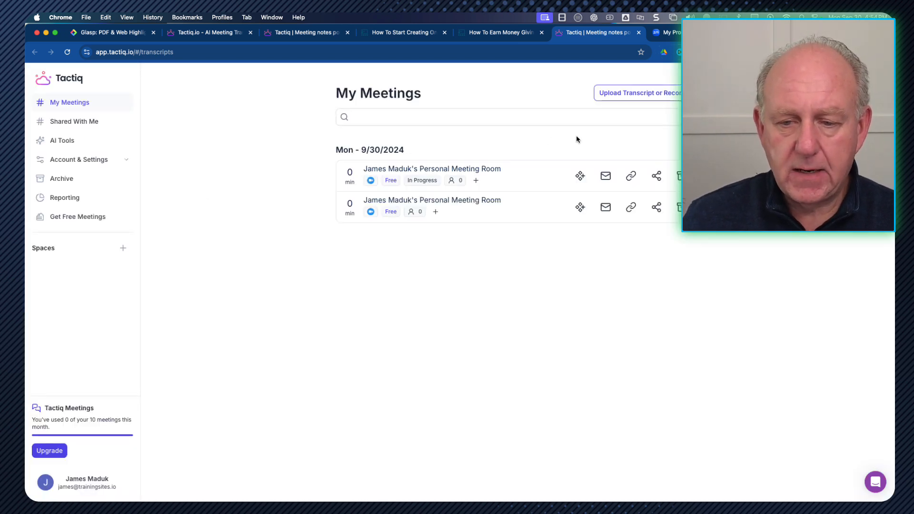
{"action": "mouse_move", "coordinate": [549, 243]}
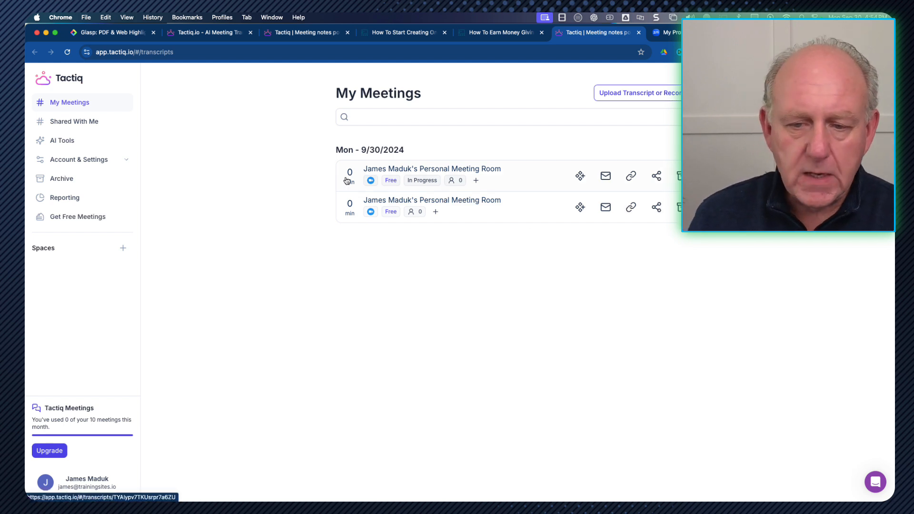
{"action": "mouse_move", "coordinate": [492, 181]}
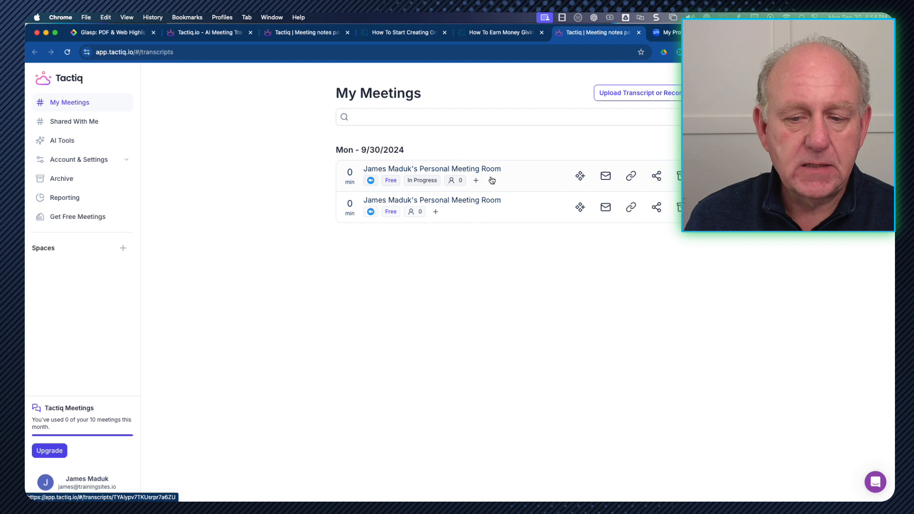
{"action": "mouse_move", "coordinate": [421, 180]}
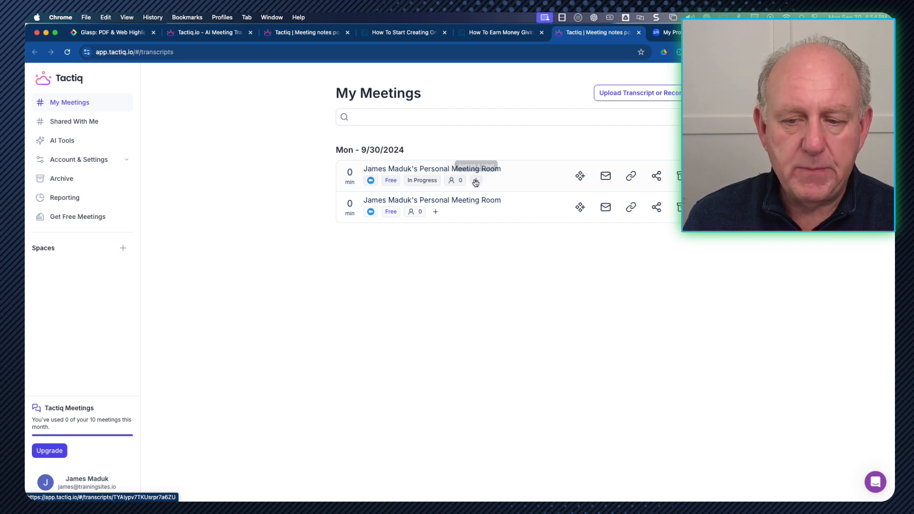
{"action": "mouse_move", "coordinate": [580, 176]}
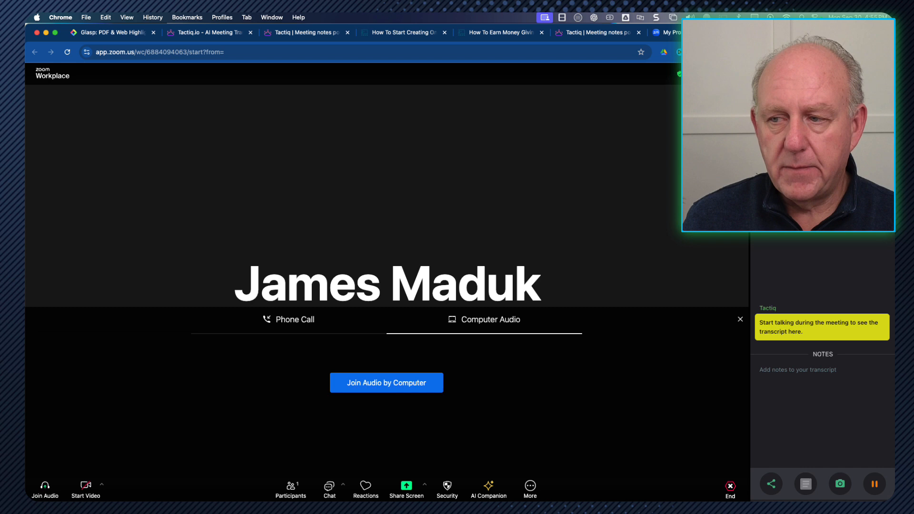
Step: End the Zoom meeting for all participants and return to Tactiq's My Meetings list
{"action": "left_click", "coordinate": [730, 486]}
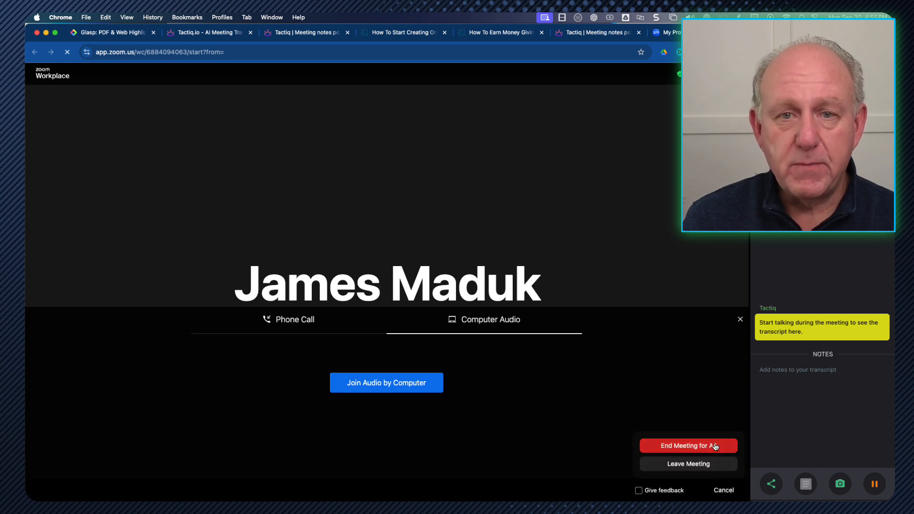
{"action": "left_click", "coordinate": [687, 446]}
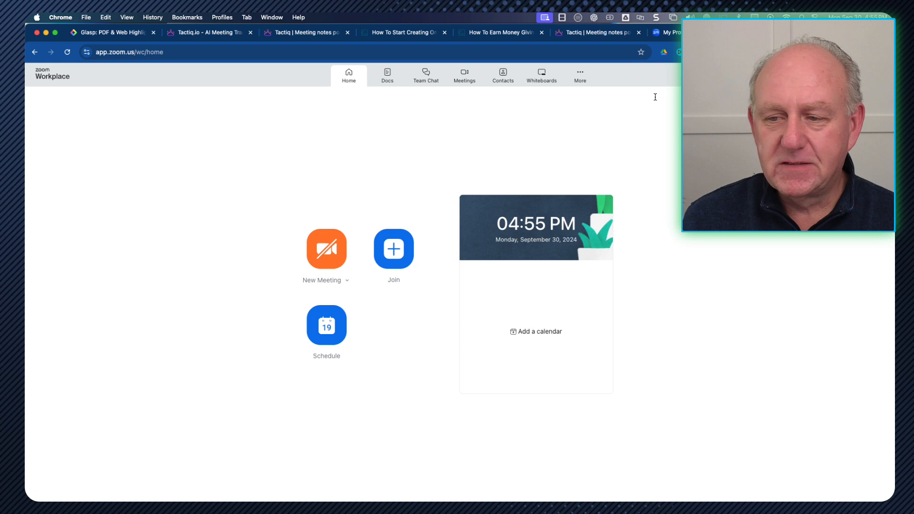
{"action": "left_click", "coordinate": [594, 32]}
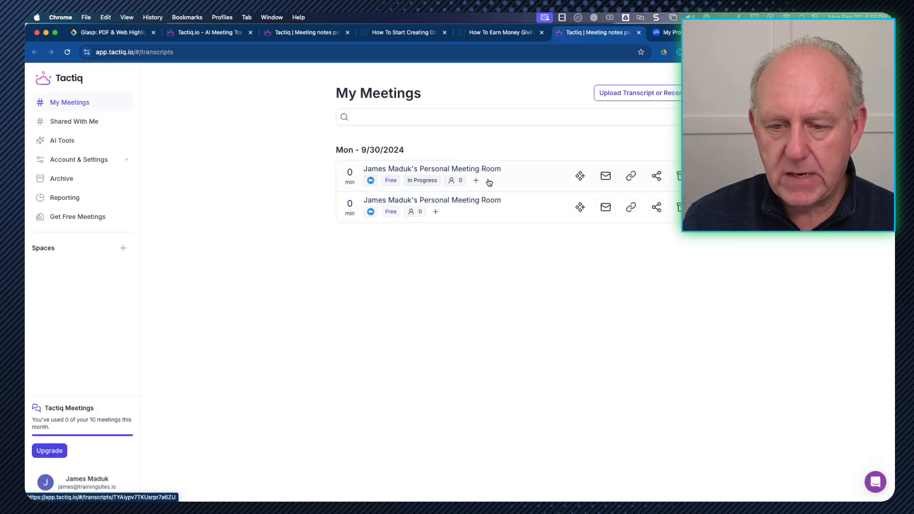
{"action": "mouse_move", "coordinate": [180, 197]}
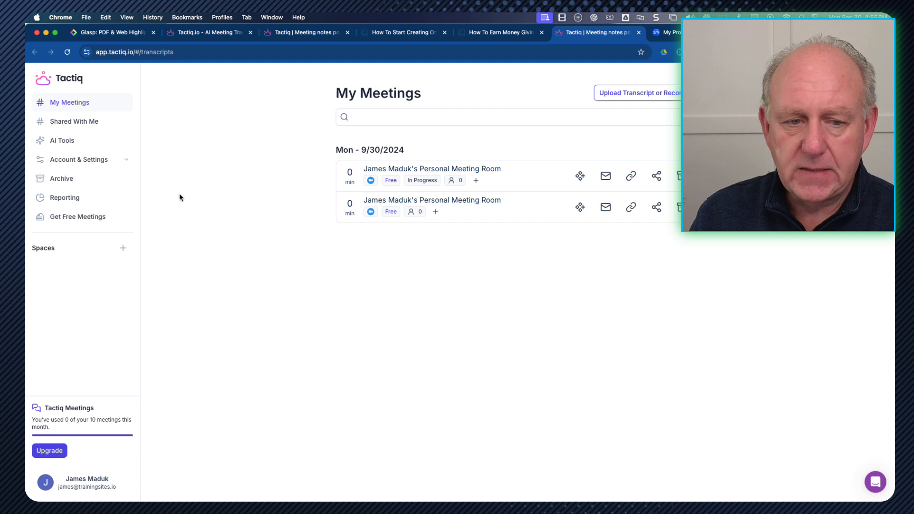
{"action": "mouse_move", "coordinate": [176, 196]}
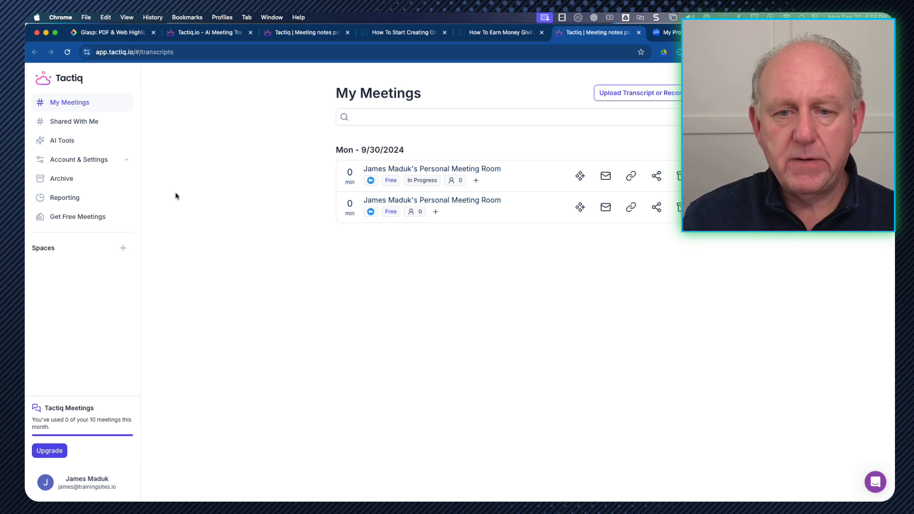
Step: Switch to the 'How To Start Creating…' TrainingSites tutorial tab
{"action": "left_click", "coordinate": [402, 33]}
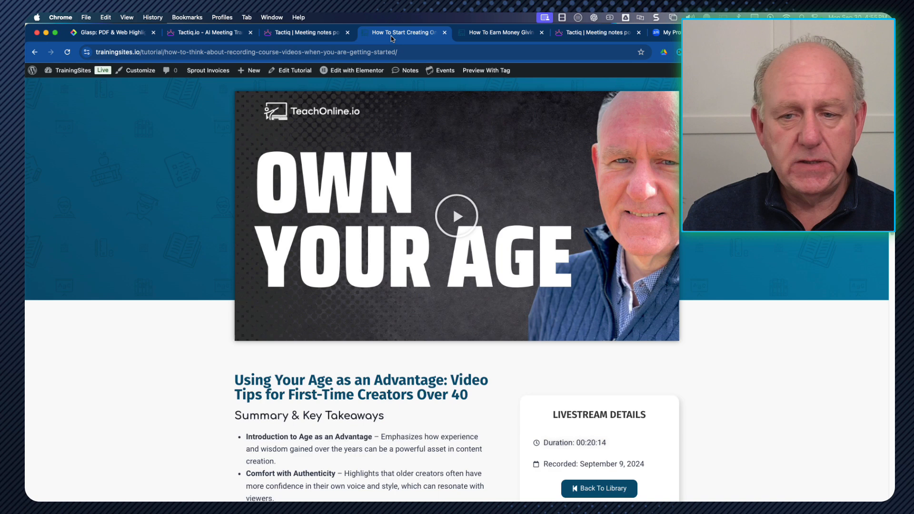
Step: Scroll to Summary & Key Takeaways, then go via the integrations tab to the tactiq.io homepage
{"action": "scroll", "scroll_direction": "down", "scroll_amount": 3}
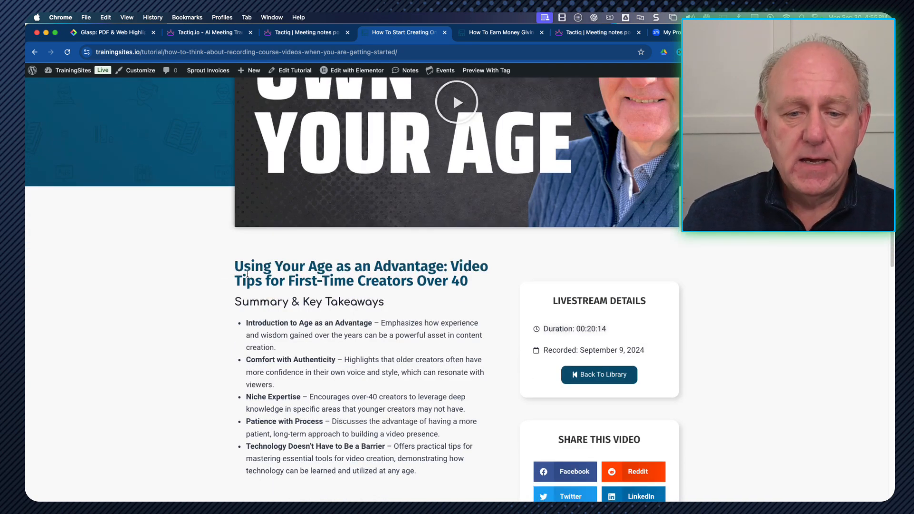
{"action": "scroll", "scroll_direction": "down", "scroll_amount": 3}
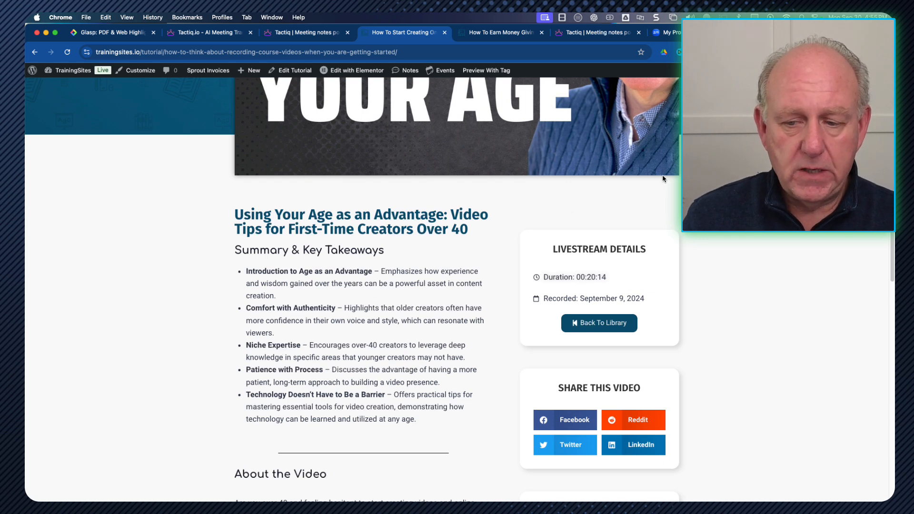
{"action": "mouse_move", "coordinate": [343, 159]}
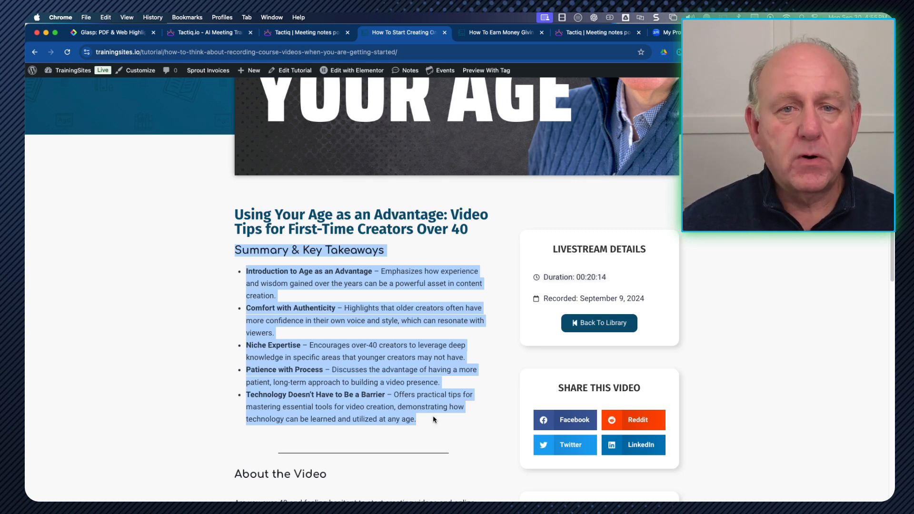
{"action": "mouse_move", "coordinate": [466, 322]}
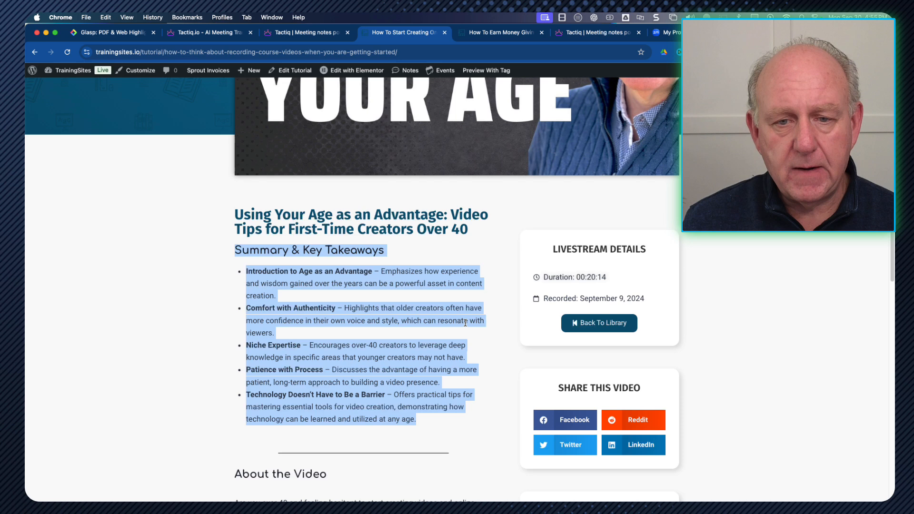
{"action": "left_click", "coordinate": [305, 33]}
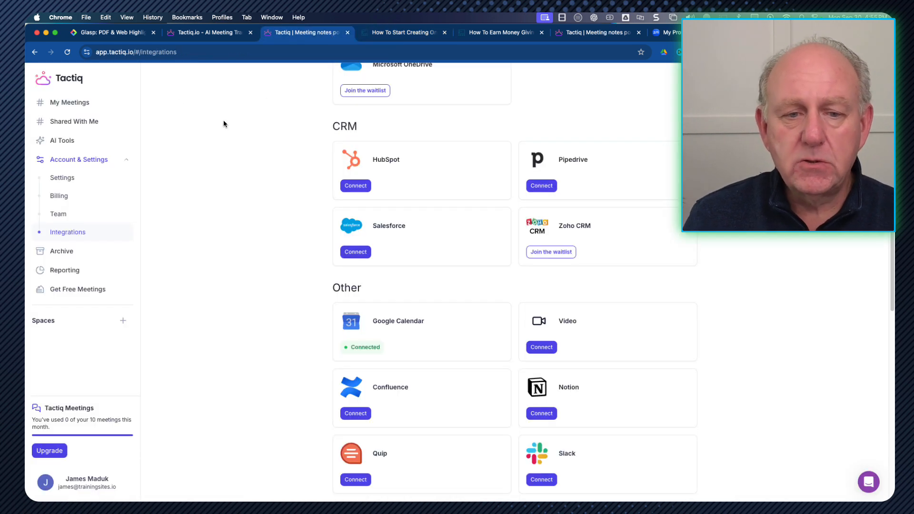
{"action": "left_click", "coordinate": [204, 32]}
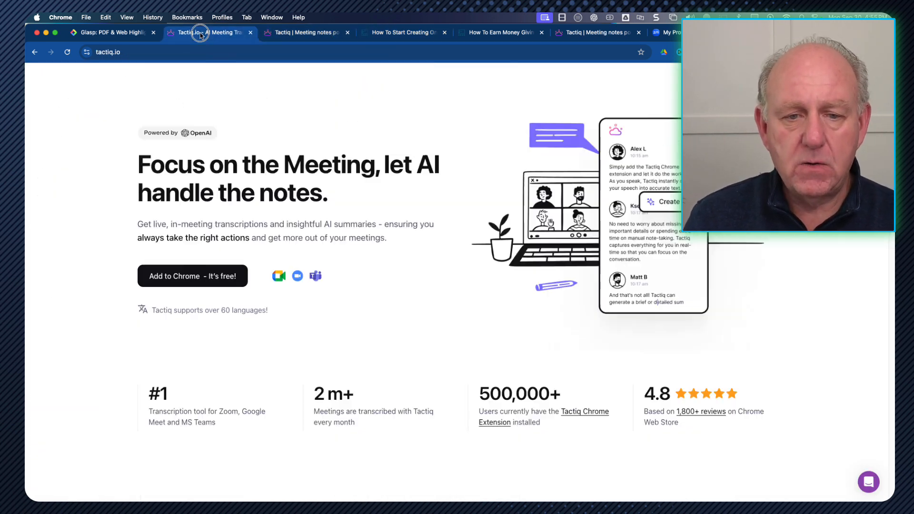